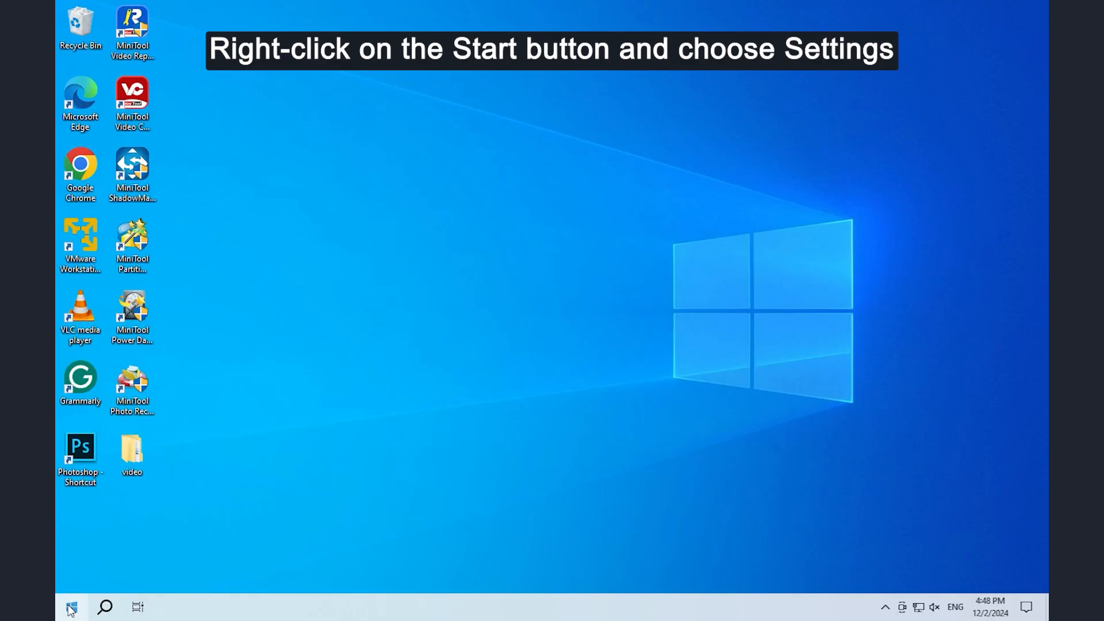
Verify under Update & Security > Files backup that 'Automatically back up my files' is On, then return to the desktop
right_click(70, 608)
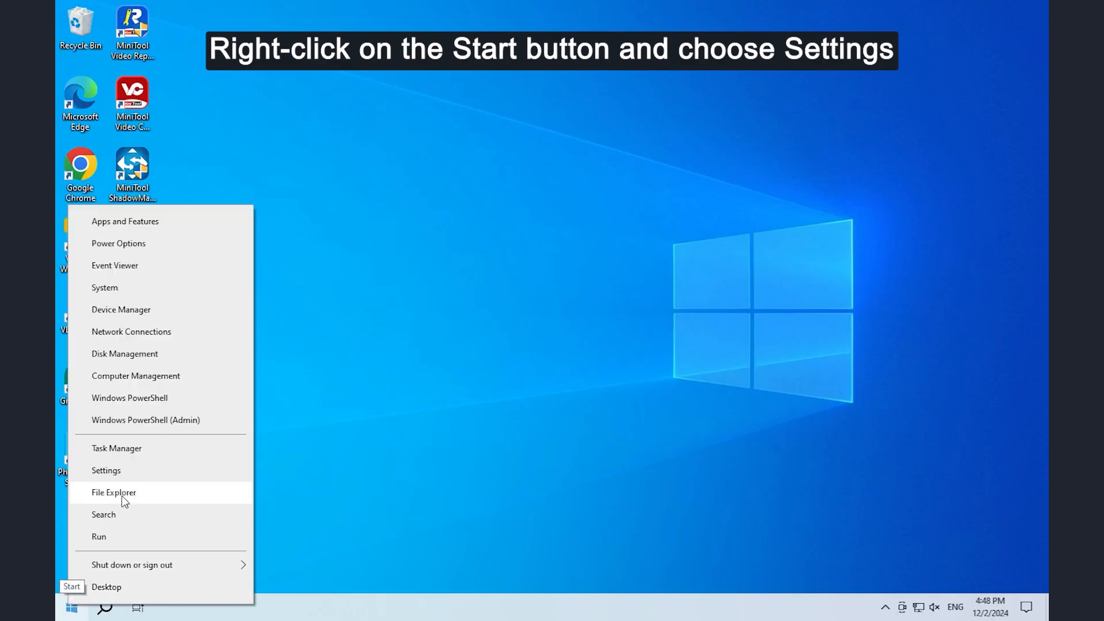
left_click(106, 470)
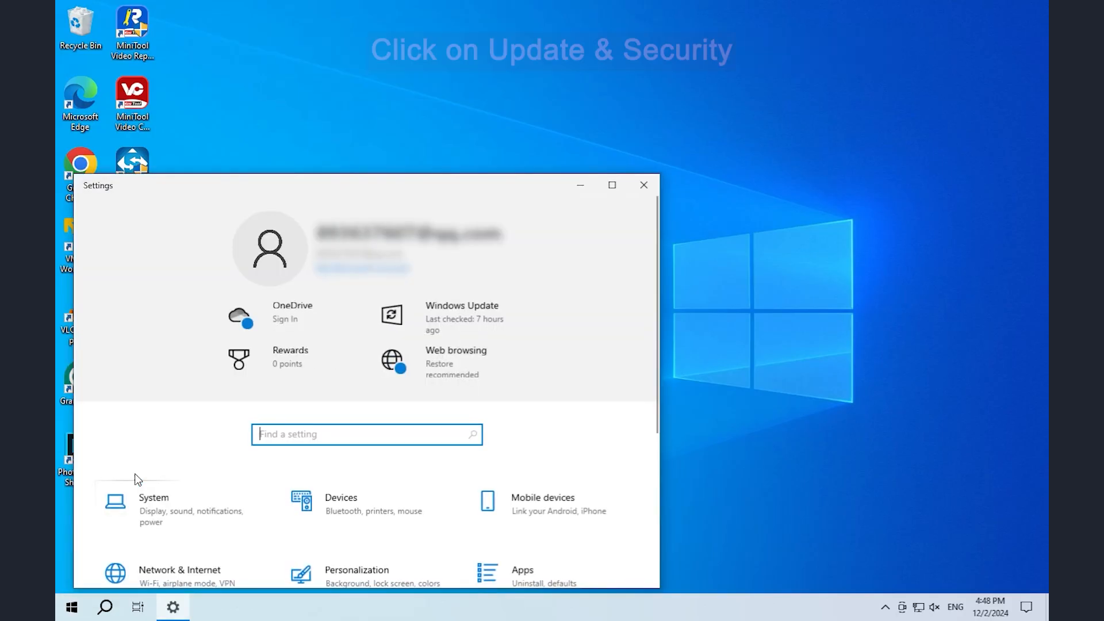
scroll("down", 3)
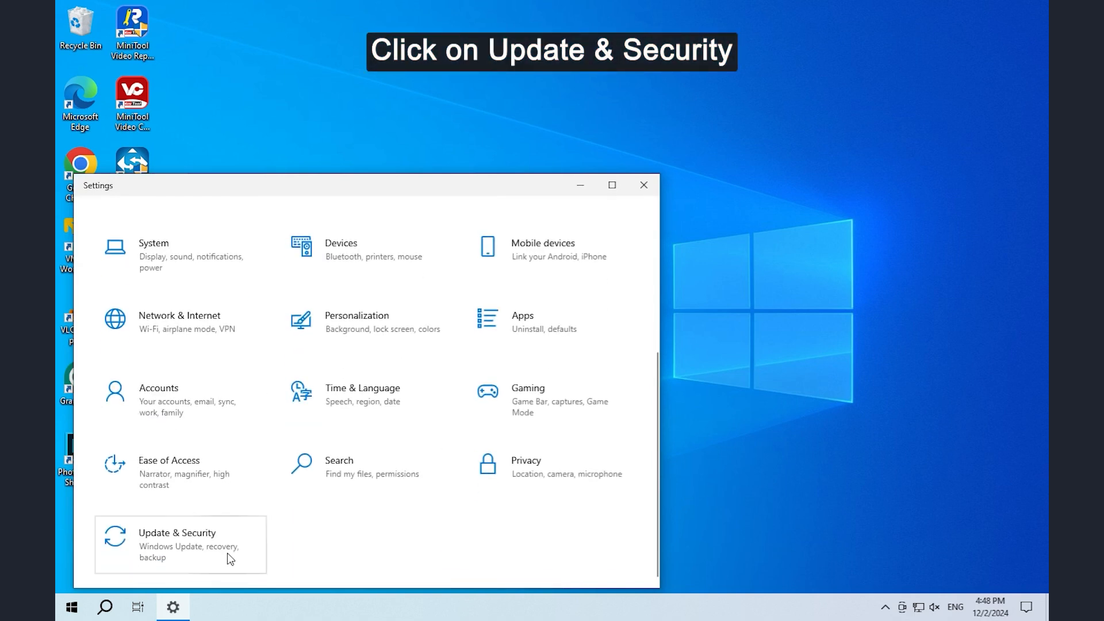
left_click(177, 544)
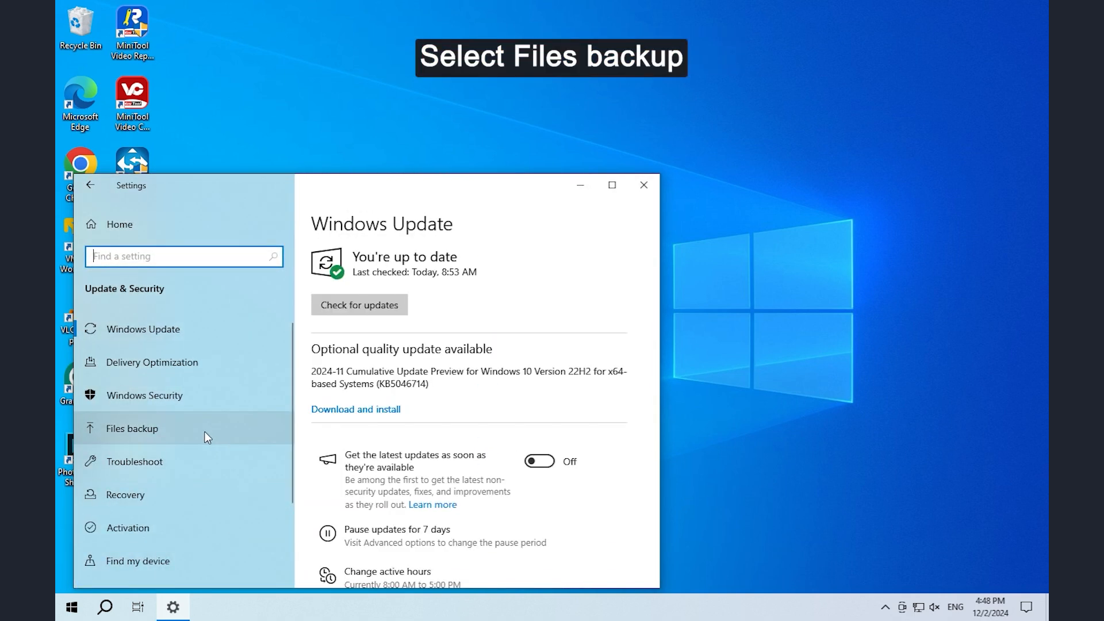
left_click(131, 427)
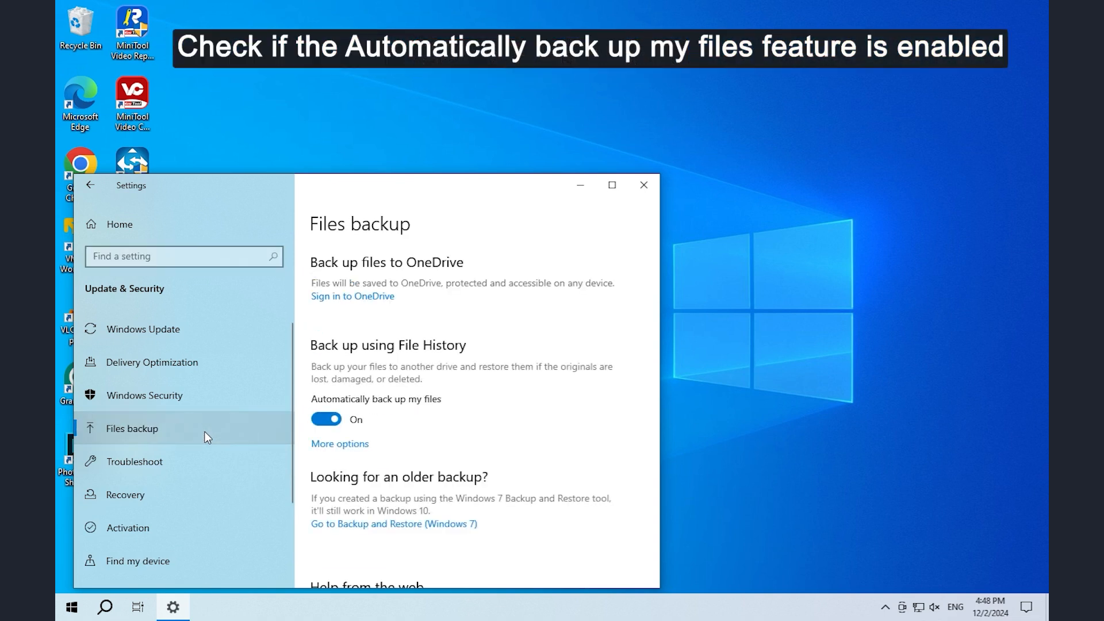
mouse_move(314, 441)
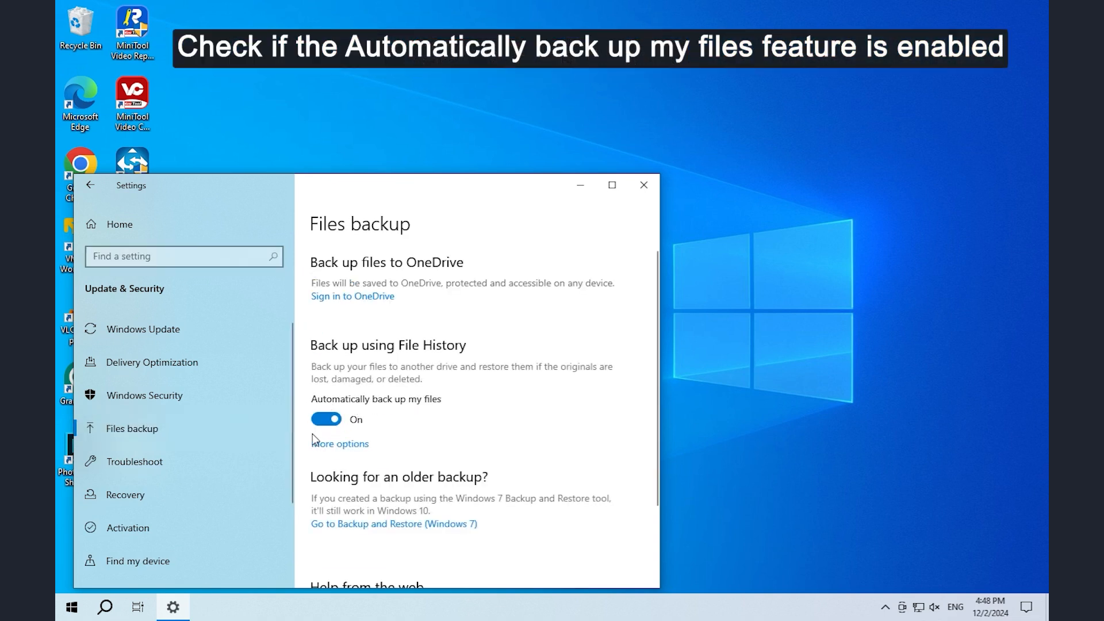
mouse_move(313, 429)
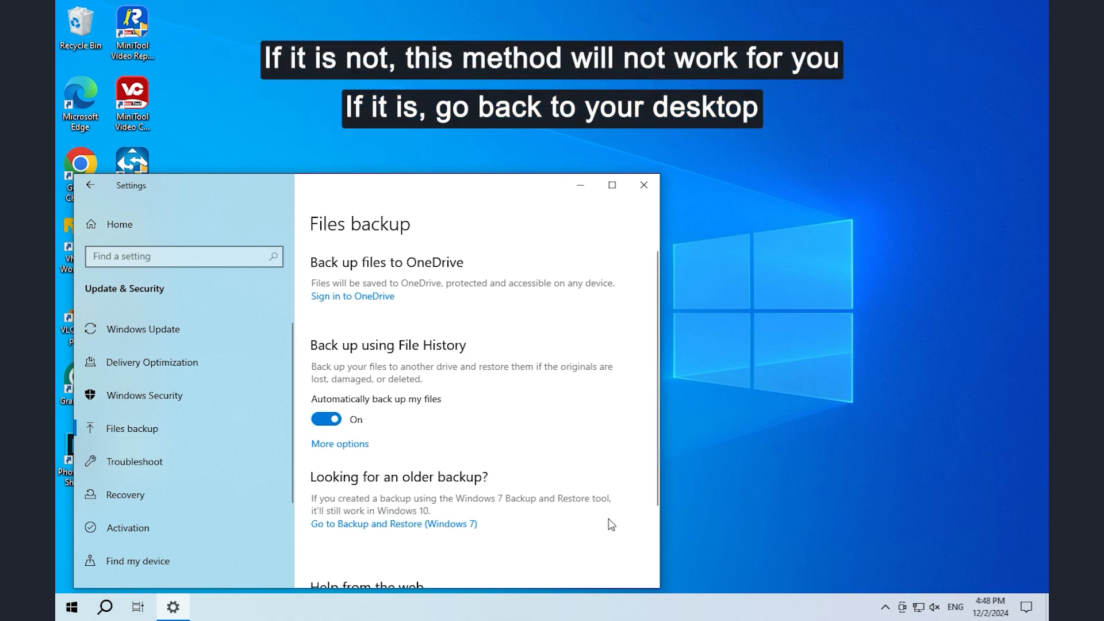
left_click(640, 185)
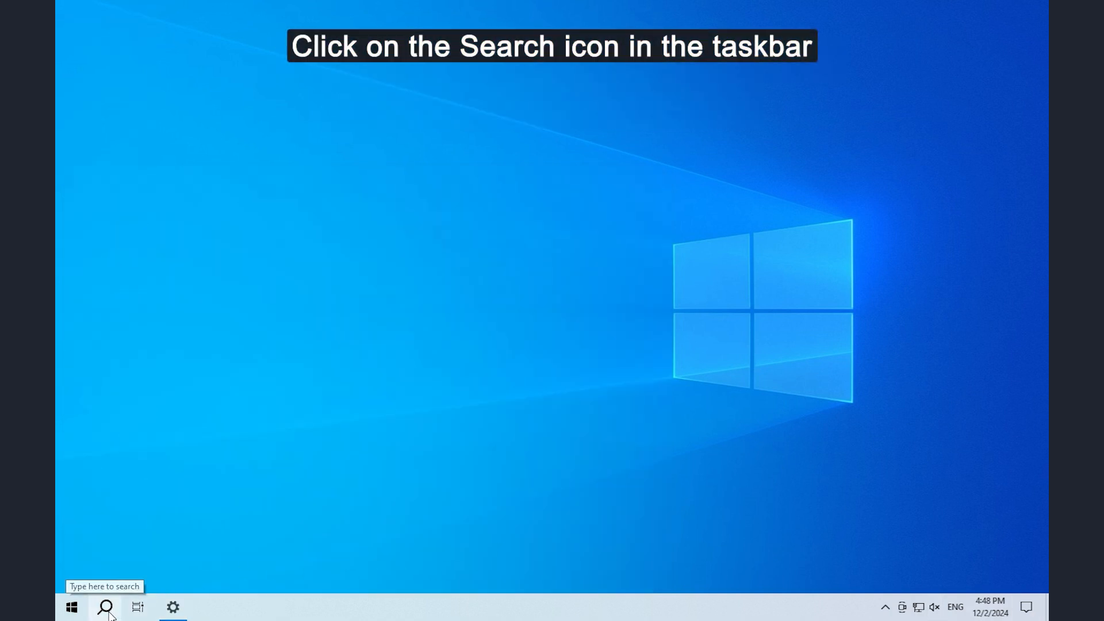
Launch Control Panel from search and view all items as Large icons, scrolling to File History
left_click(105, 612)
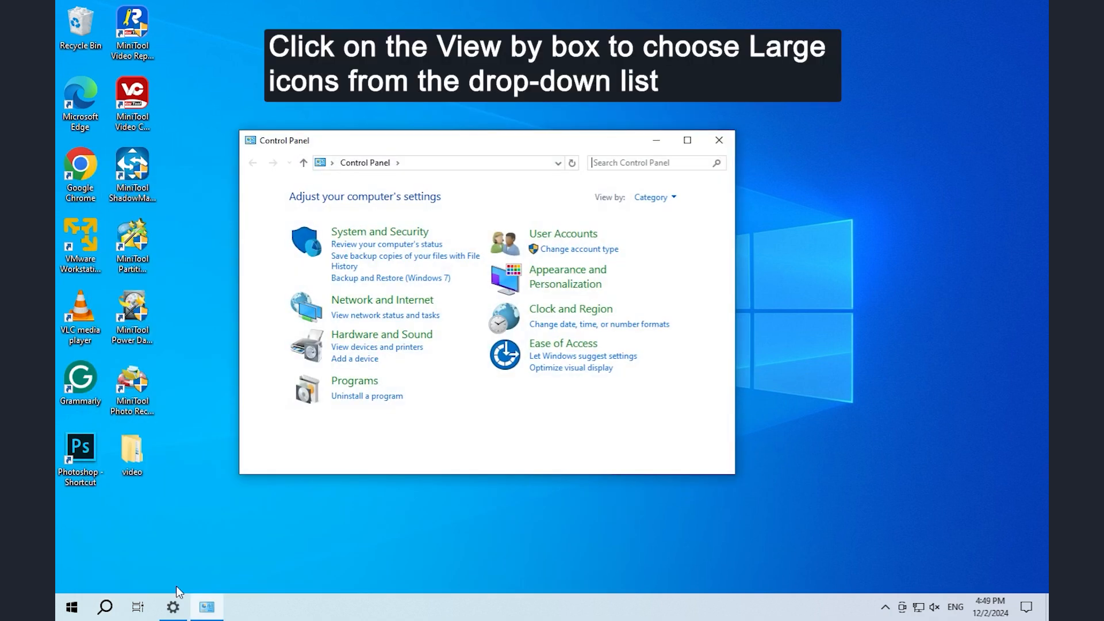
mouse_move(653, 197)
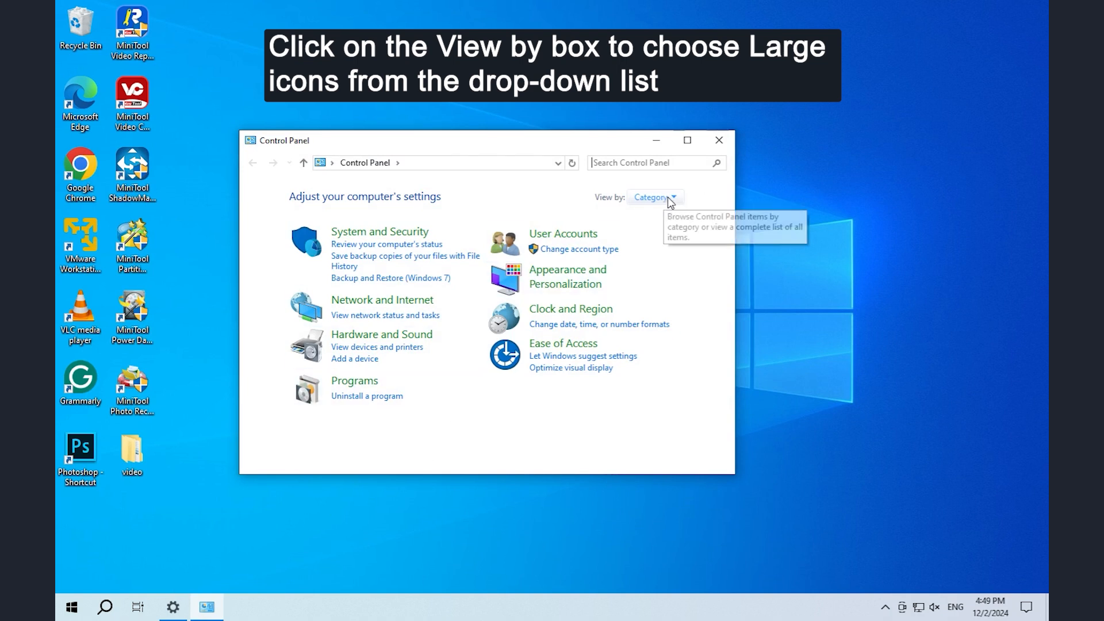
left_click(654, 197)
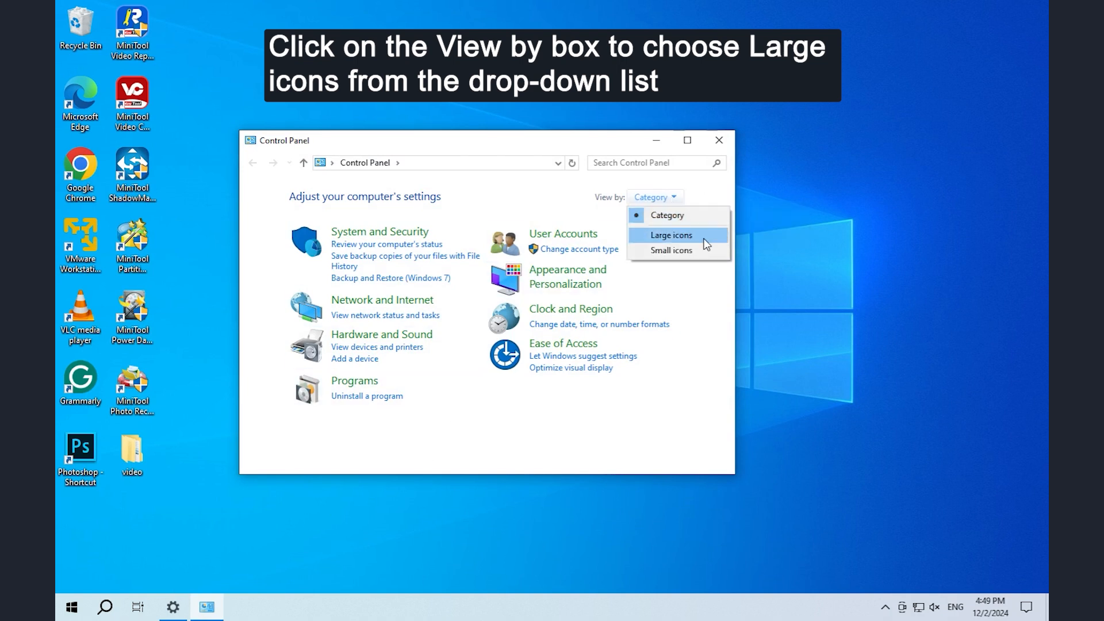
left_click(669, 235)
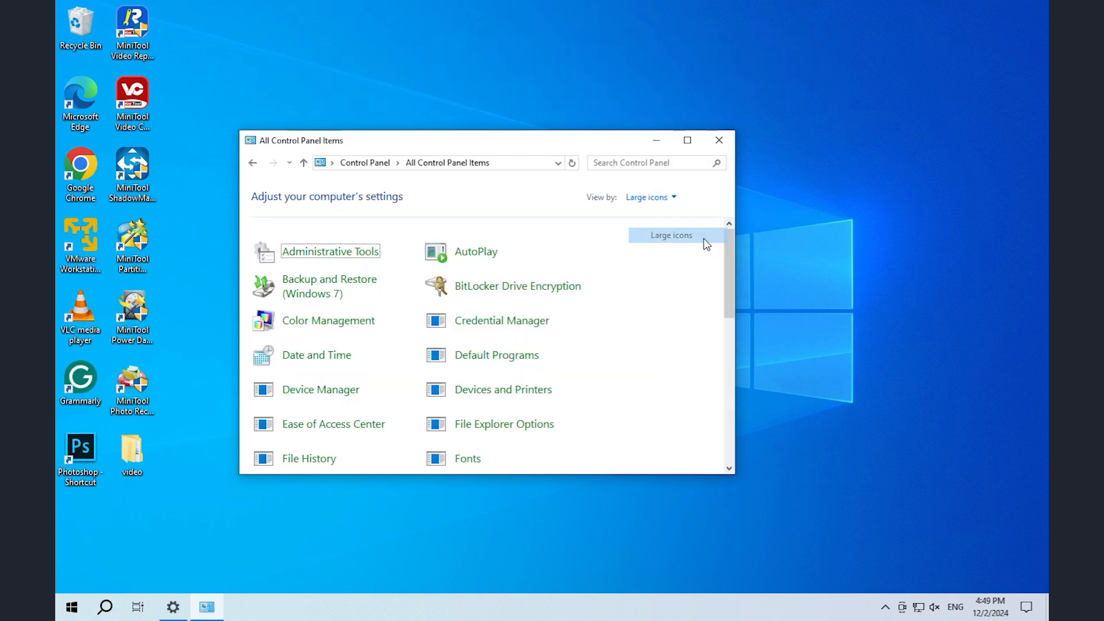
scroll("down", 3)
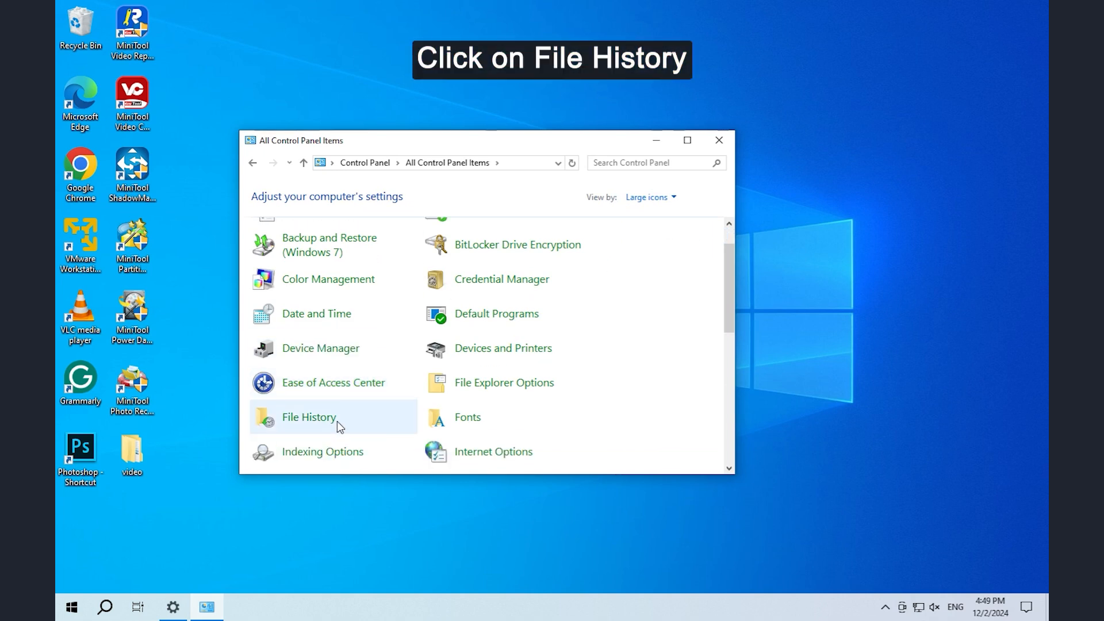
mouse_move(308, 417)
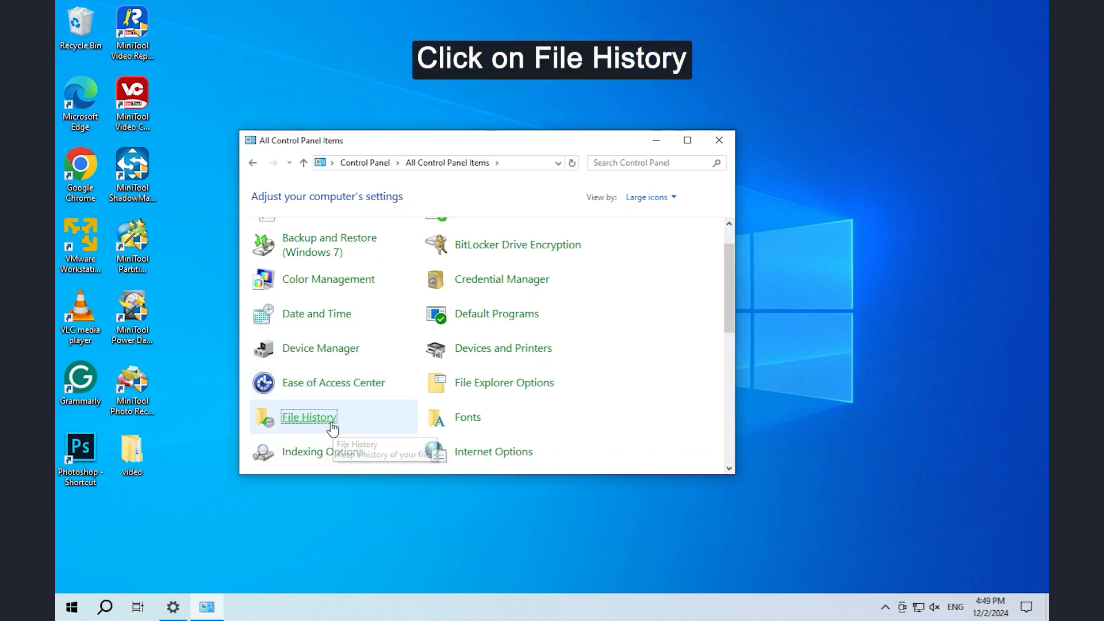
Restore the Pictures folder from the File History backup to its original location
left_click(308, 421)
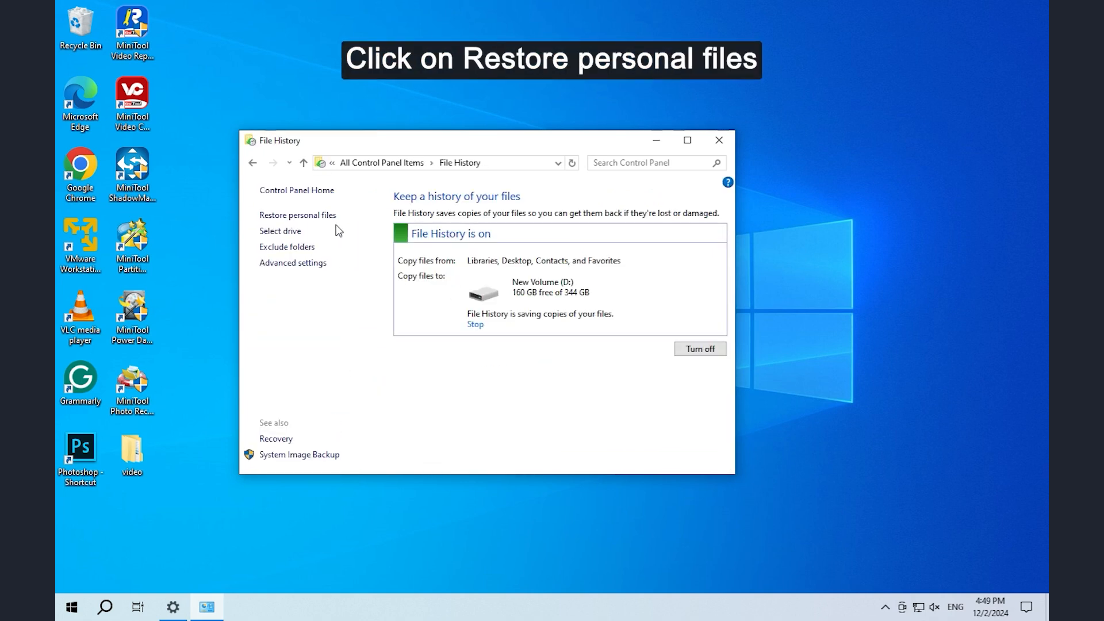
mouse_move(296, 218)
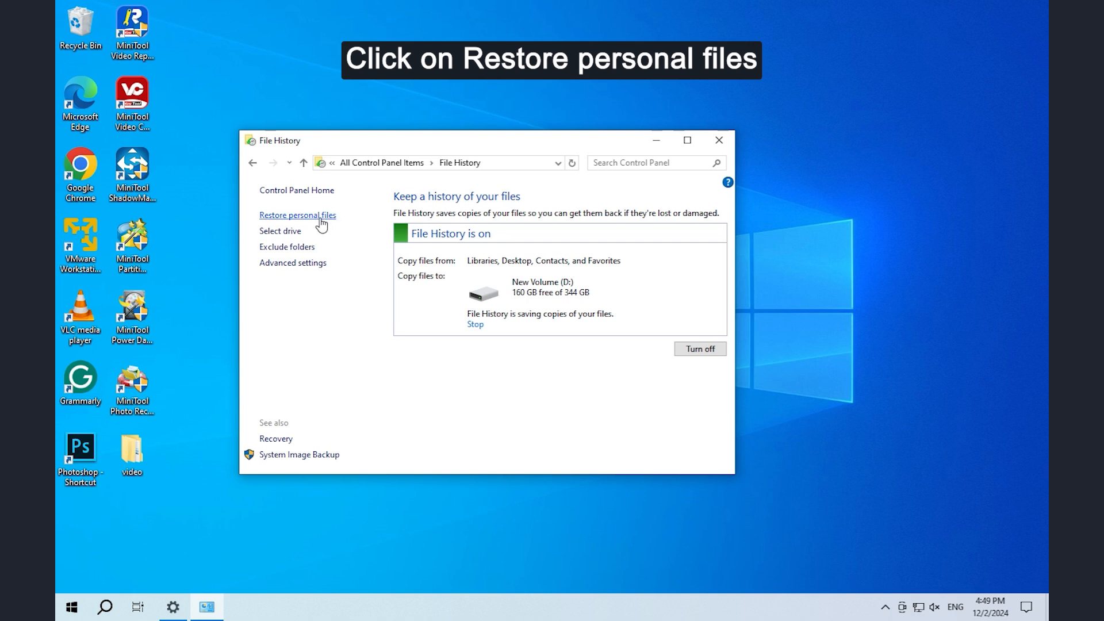
left_click(297, 219)
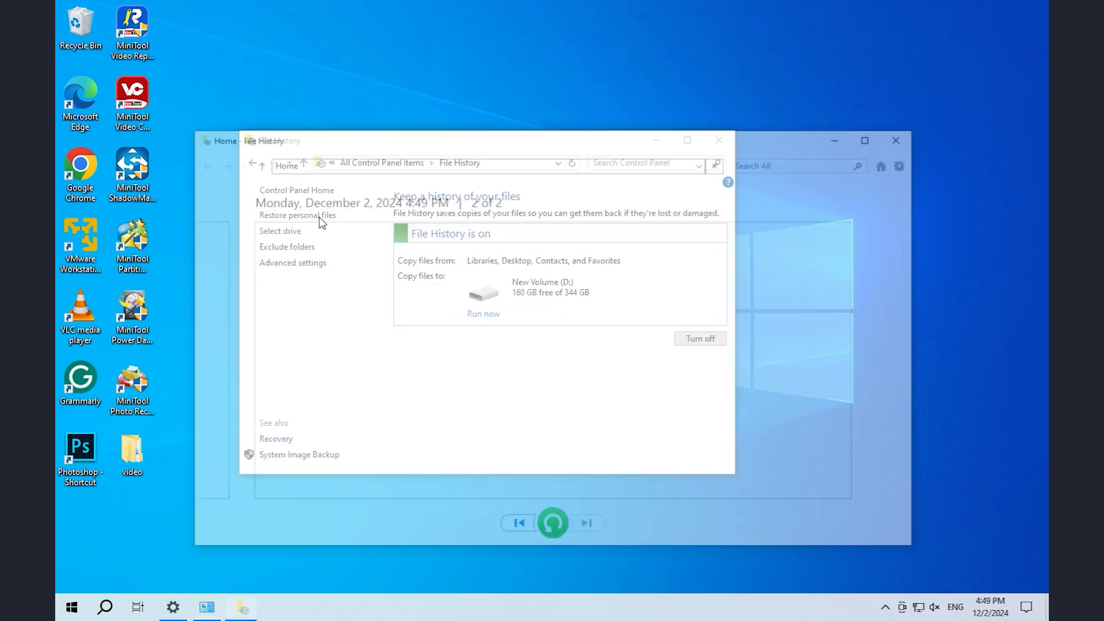
left_click(296, 215)
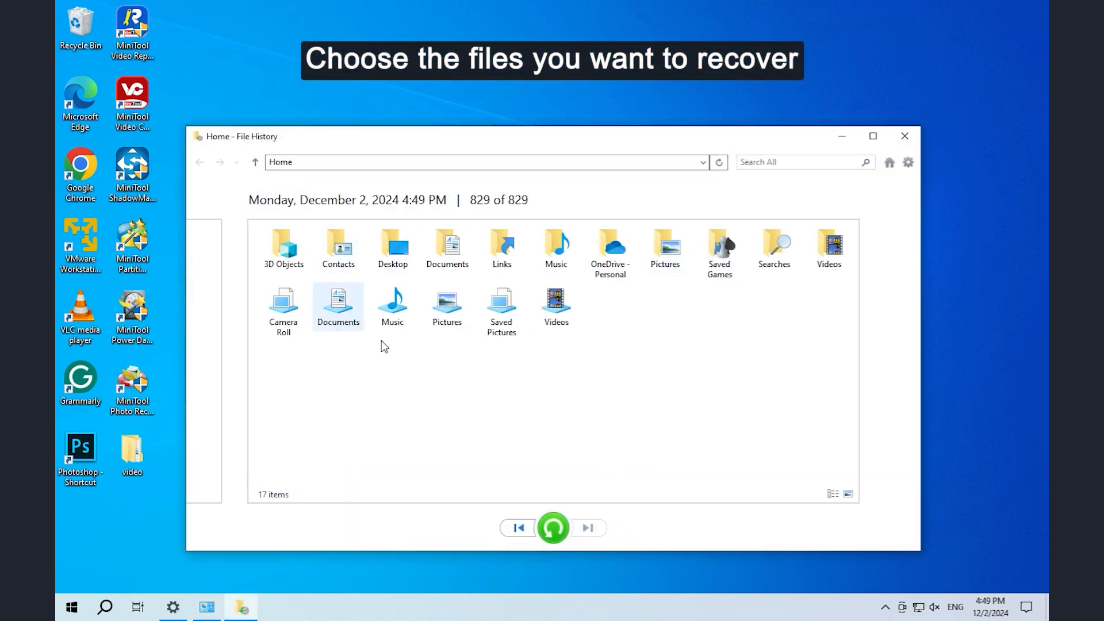
left_click(664, 249)
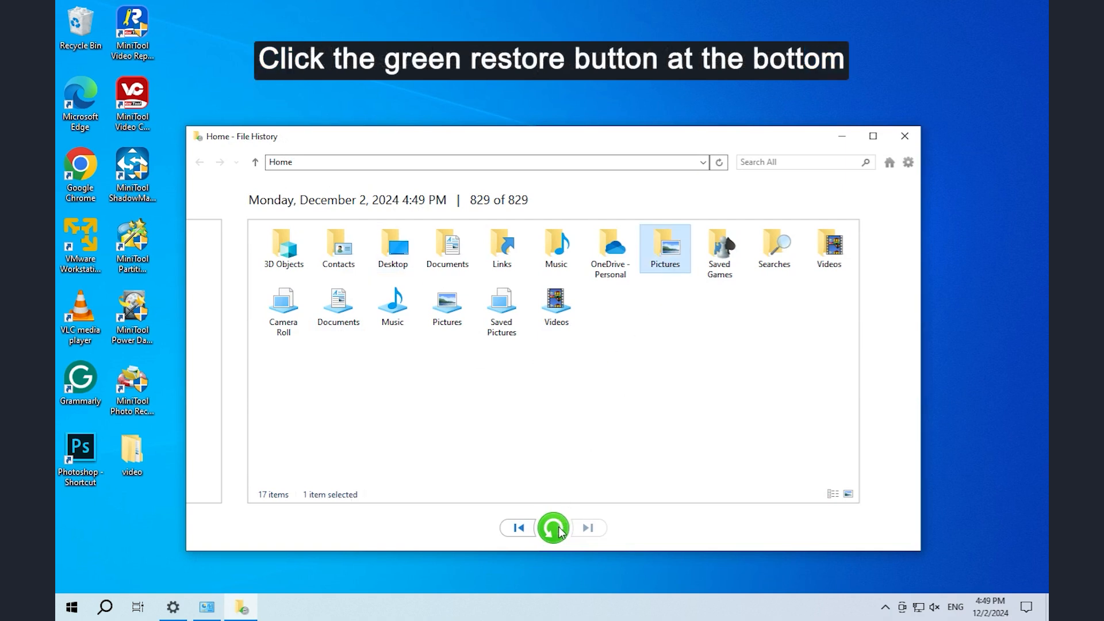
left_click(554, 528)
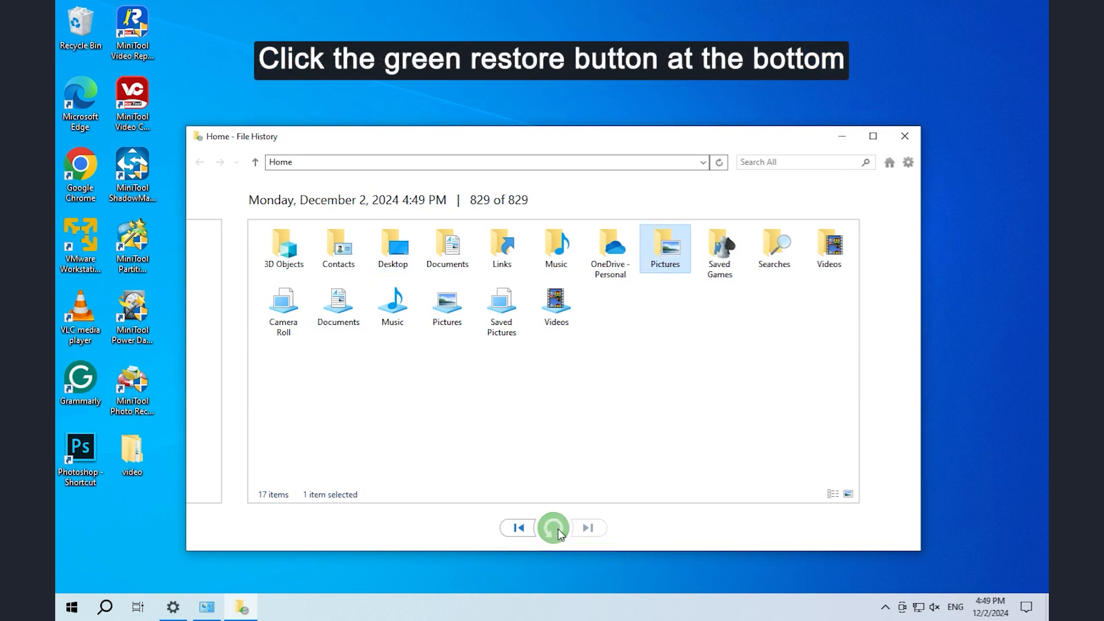
left_click(553, 528)
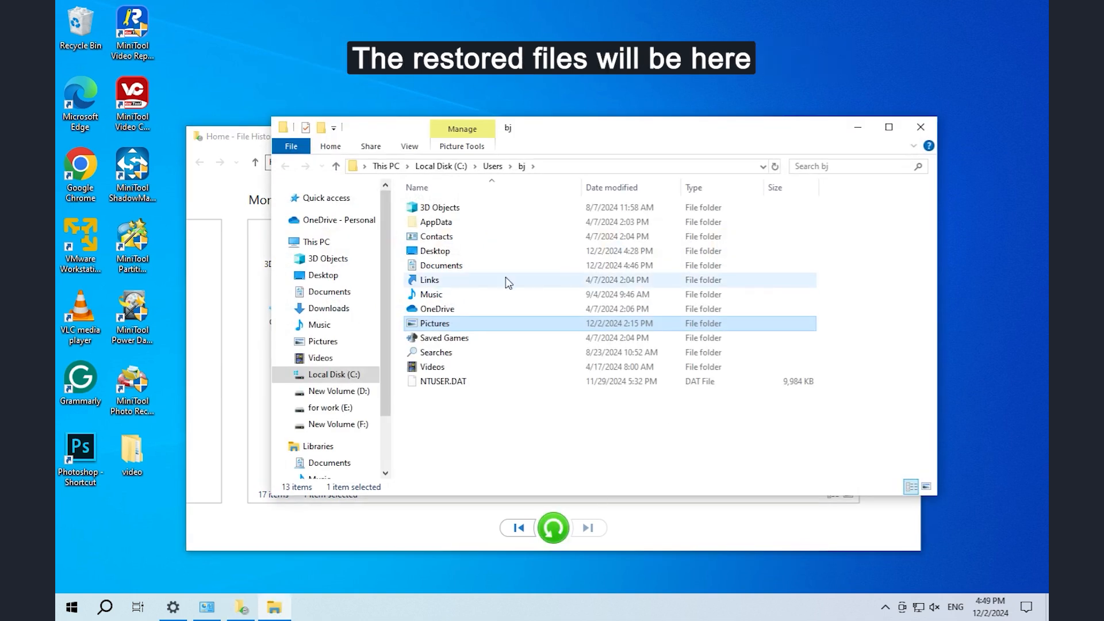
mouse_move(921, 128)
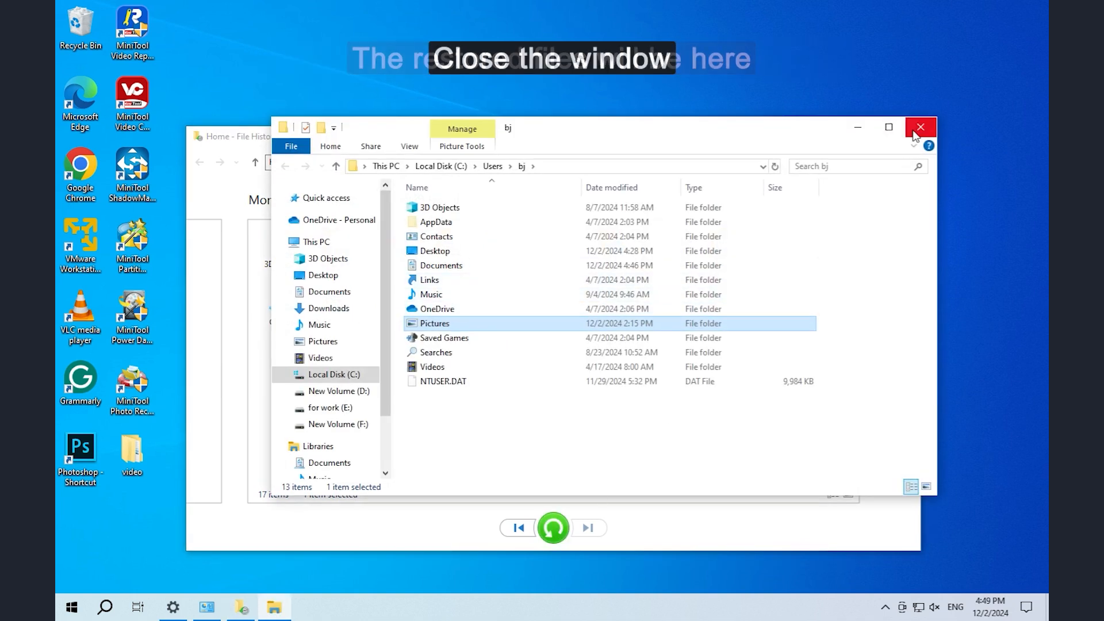
Close the restored folder and File History windows back to the desktop
left_click(920, 128)
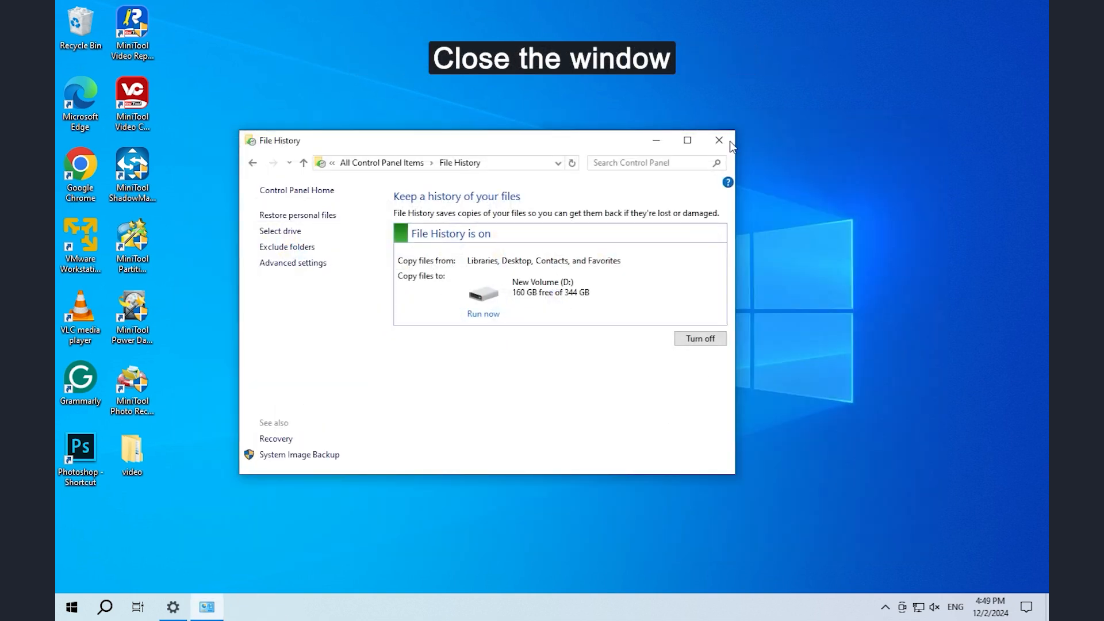
left_click(719, 143)
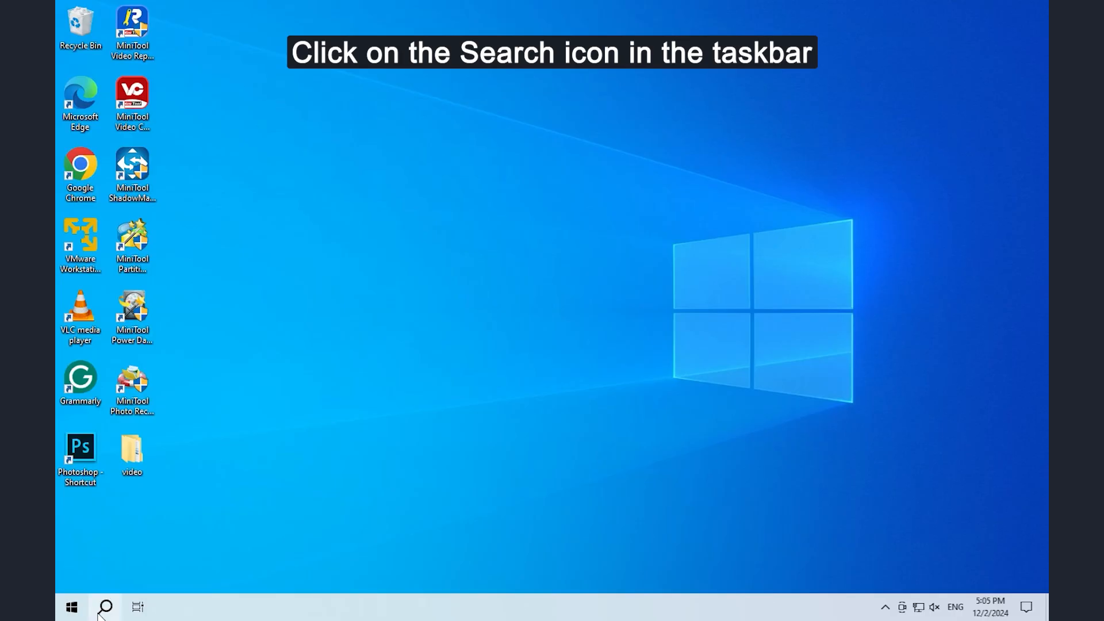
Run 'chkdsk E: /f' and 'attrib -h -r -s /s /d E:\*.*' in an administrator Command Prompt
left_click(103, 612)
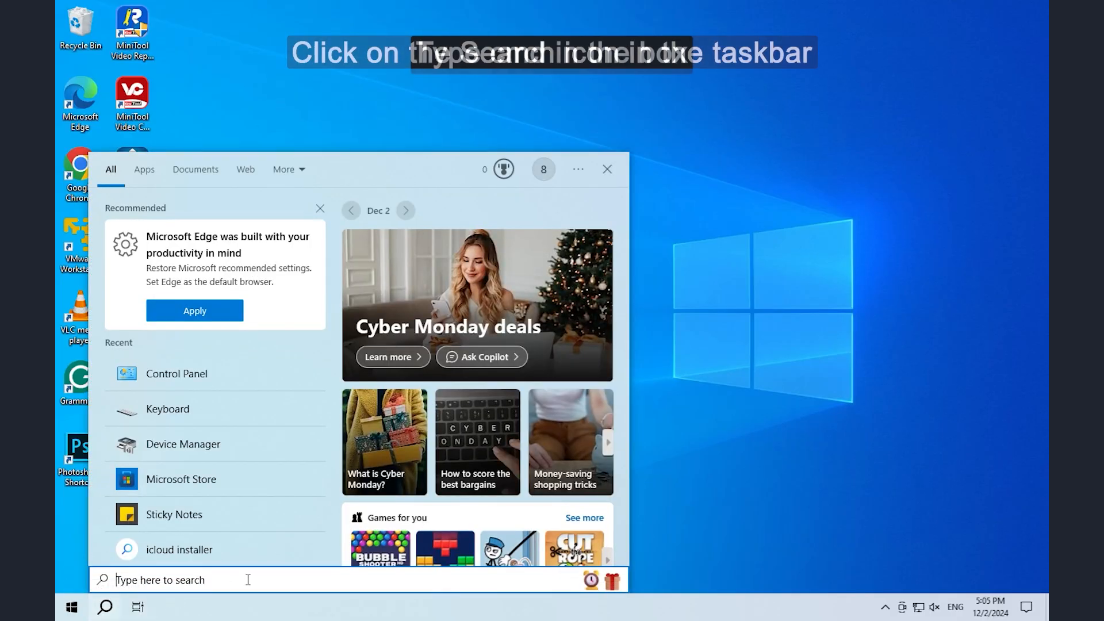
type("cmd")
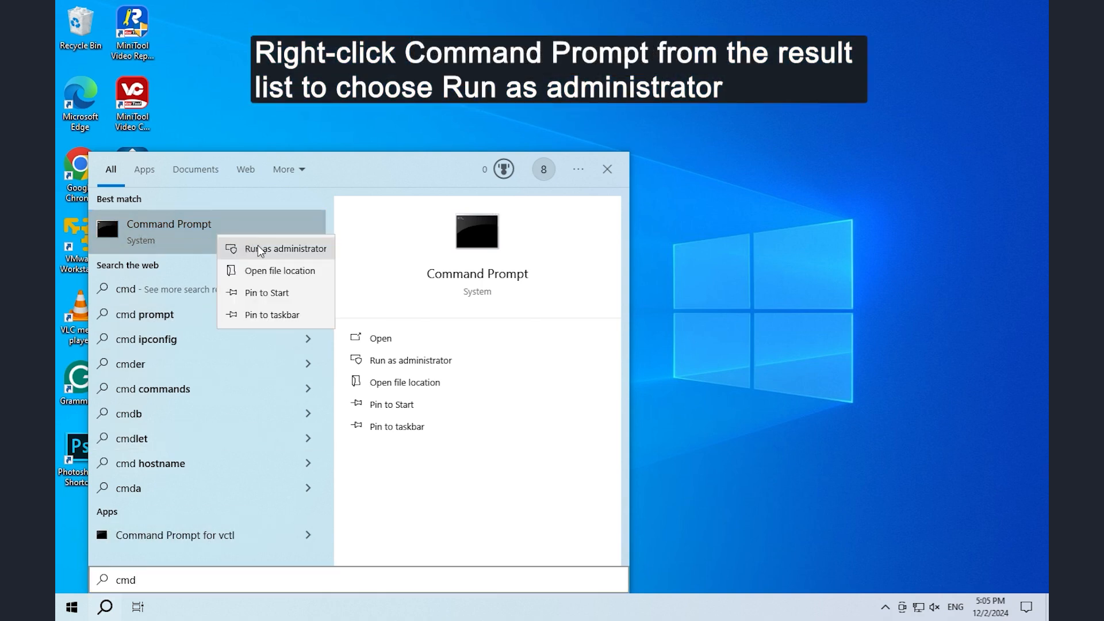
left_click(285, 249)
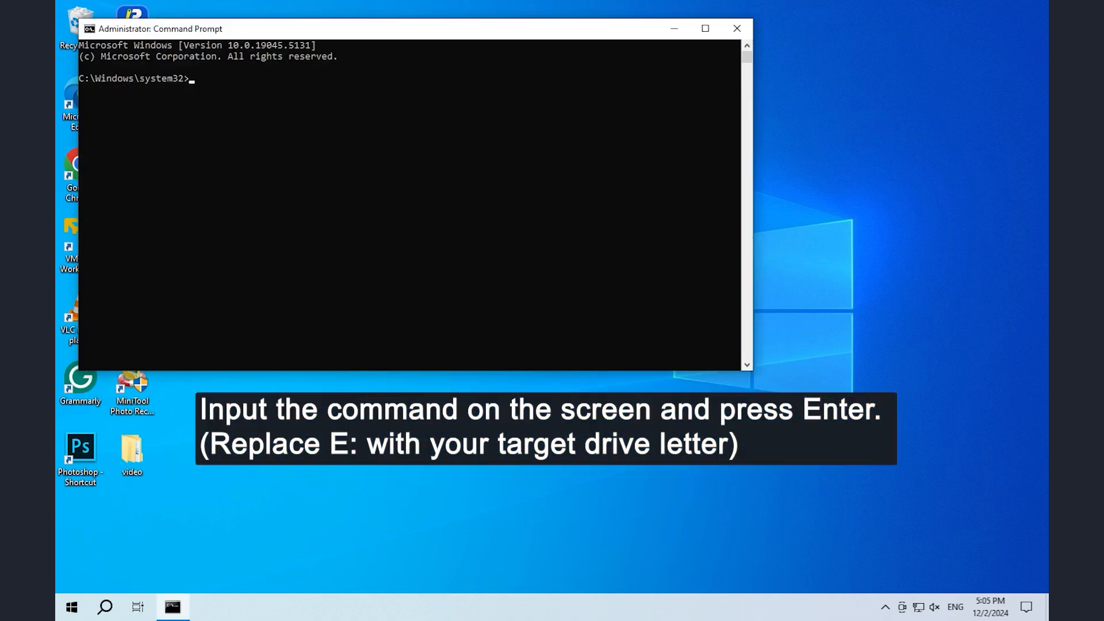
type("chkdsk E: /f")
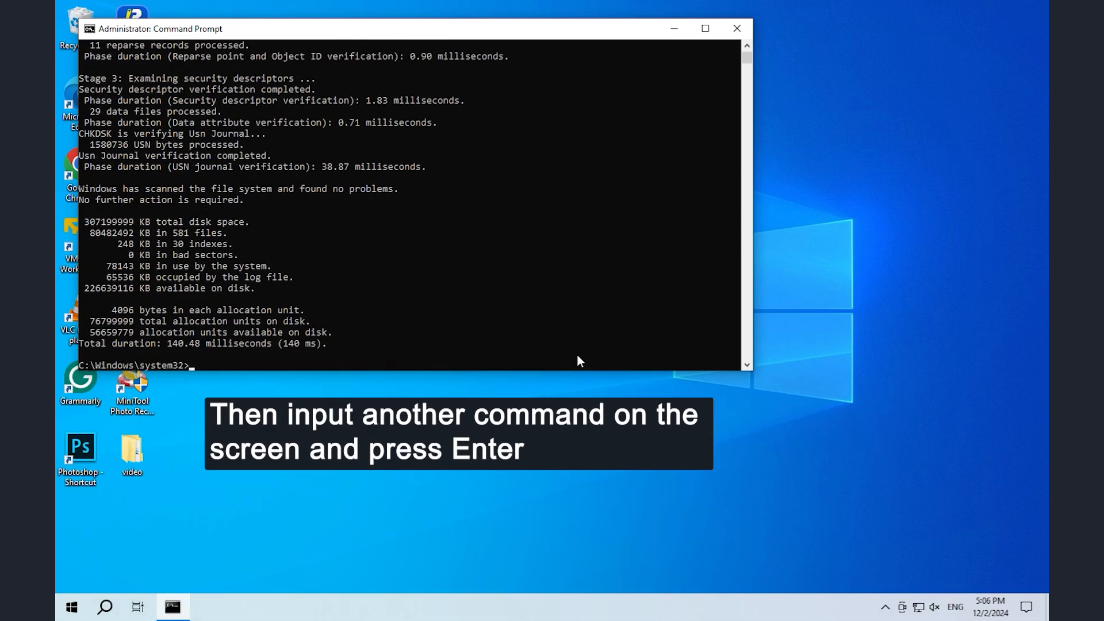
type("attrib -h -r -s /s /d E:\\*.*")
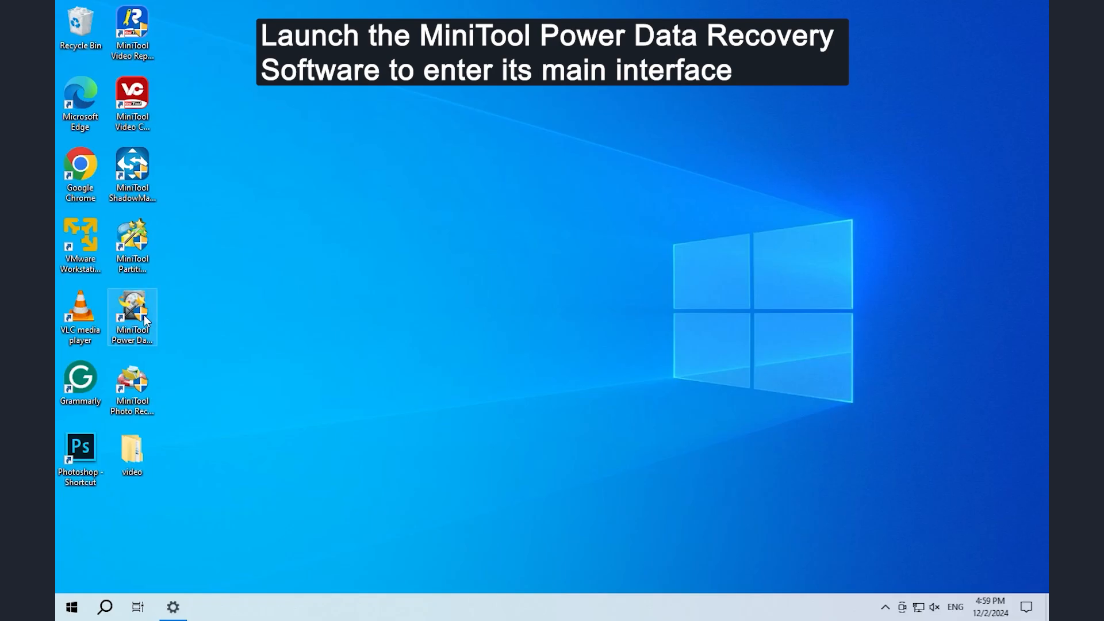
Launch the recovery program from its desktop icon and scan the for work (E:) logical drive
double_click(131, 311)
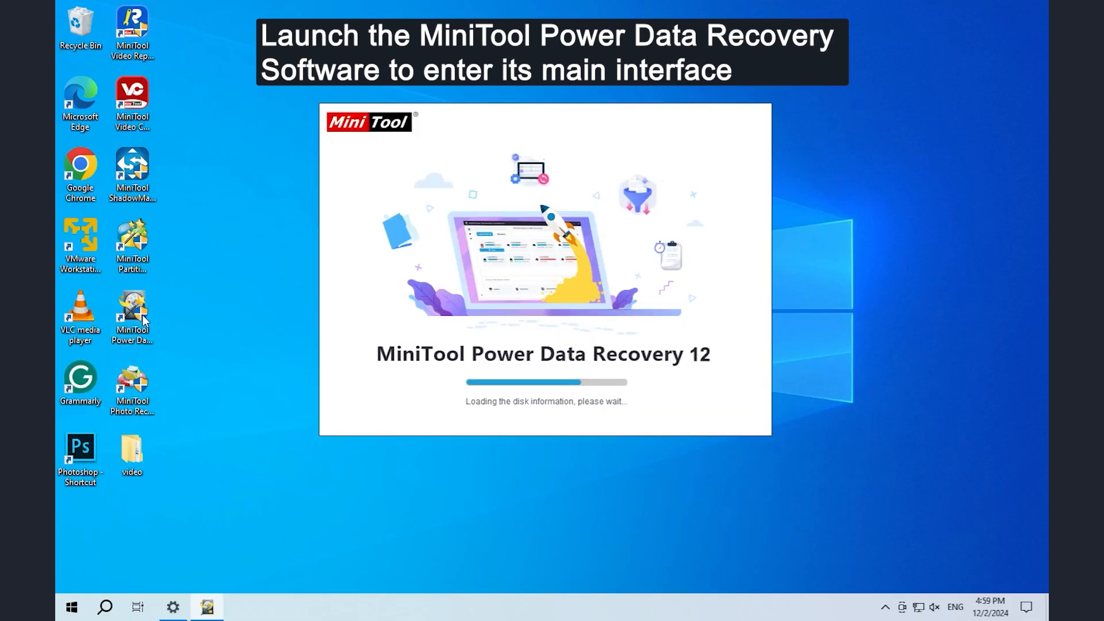
mouse_move(555, 432)
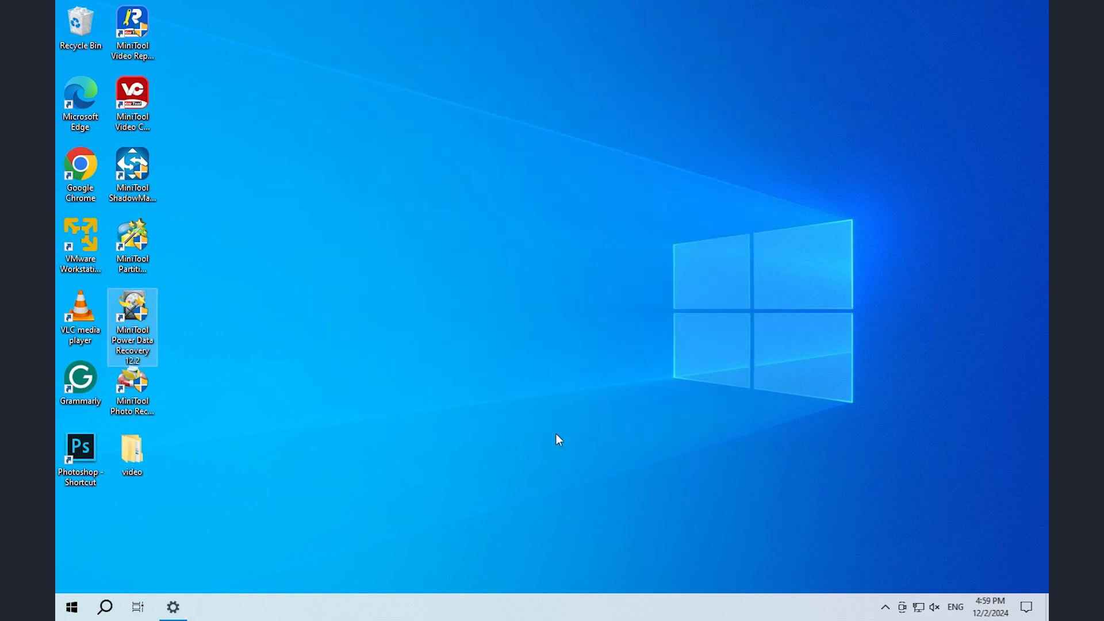
double_click(131, 325)
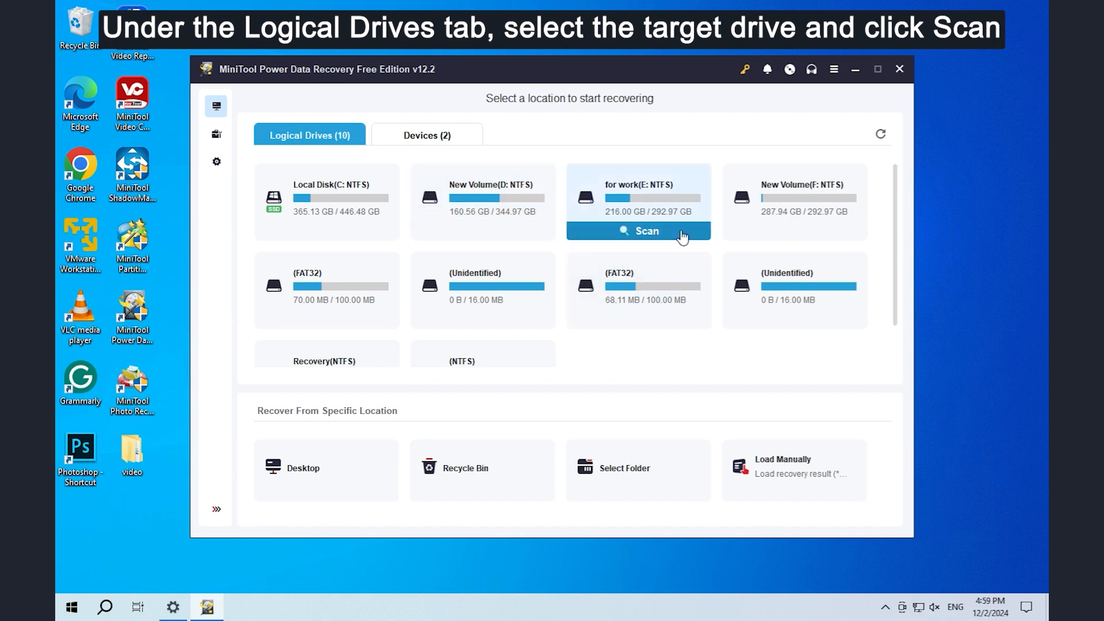
left_click(638, 234)
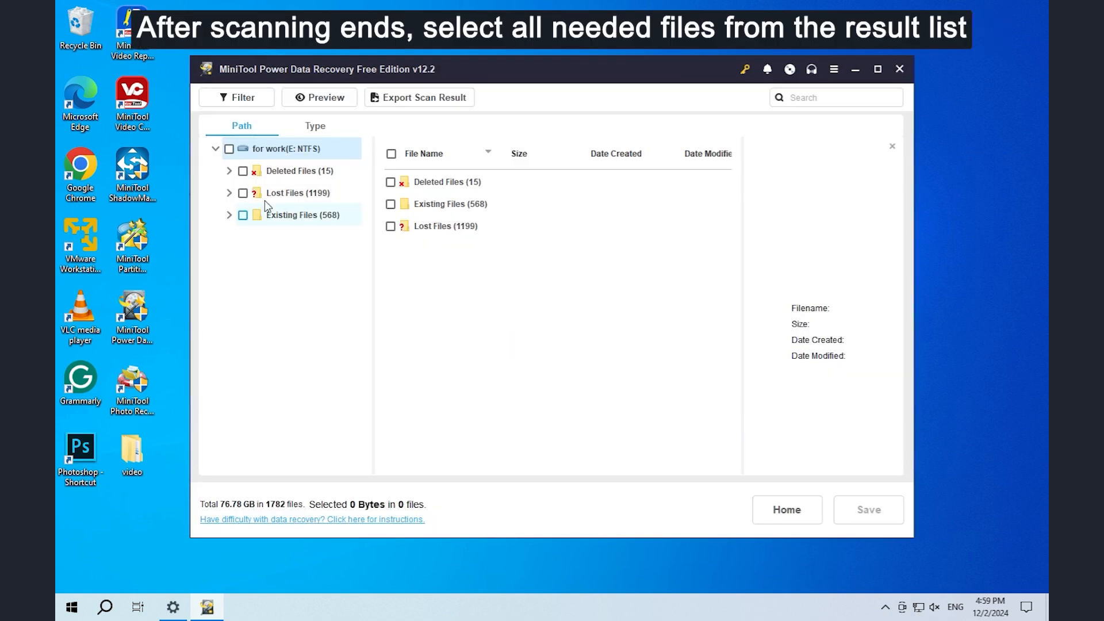
Select the three files under Deleted Files, including tips.docx, and save them to a new destination folder
left_click(299, 171)
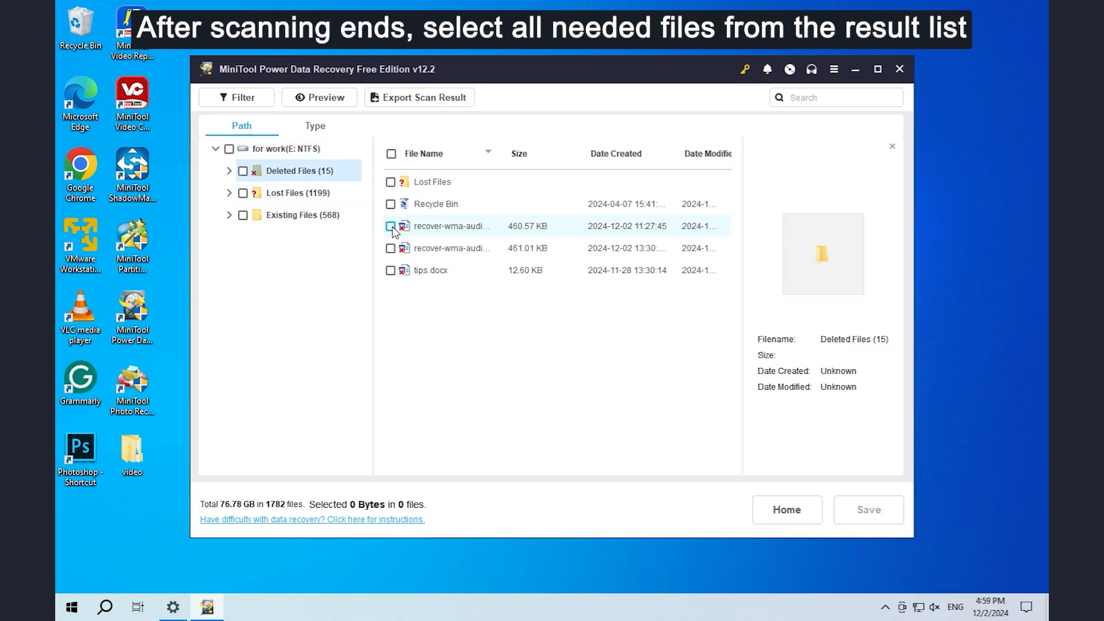
left_click(391, 274)
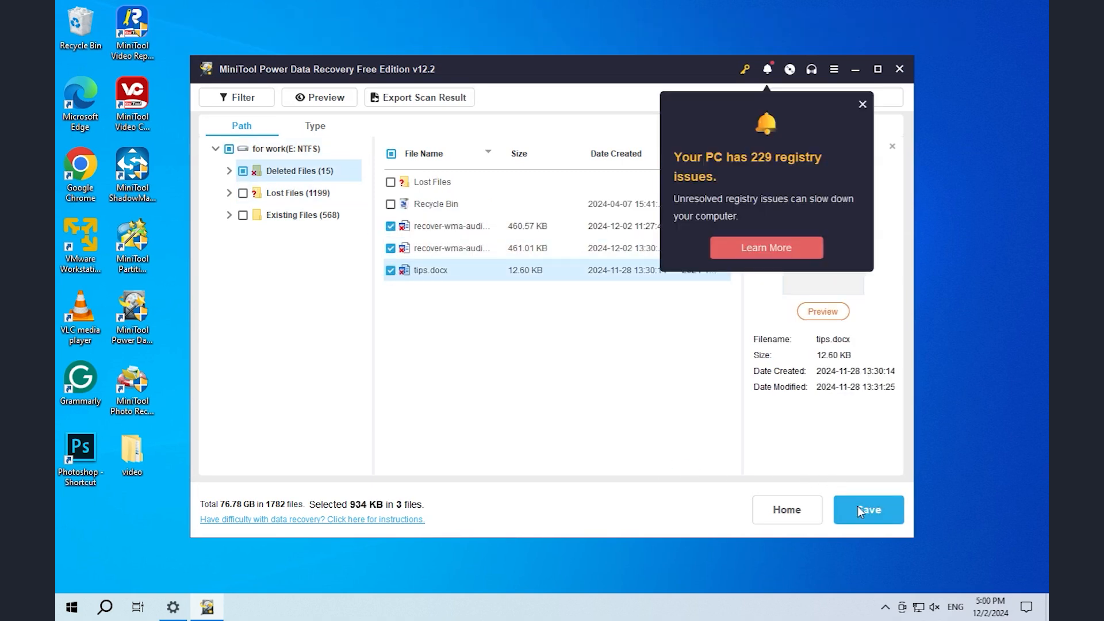
left_click(862, 104)
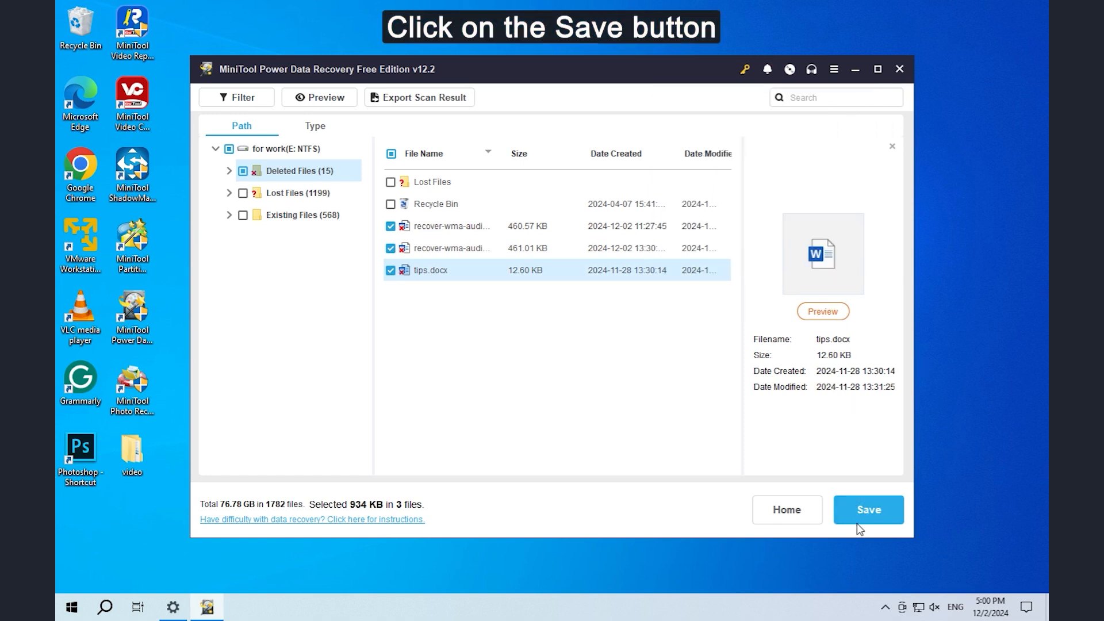
left_click(868, 513)
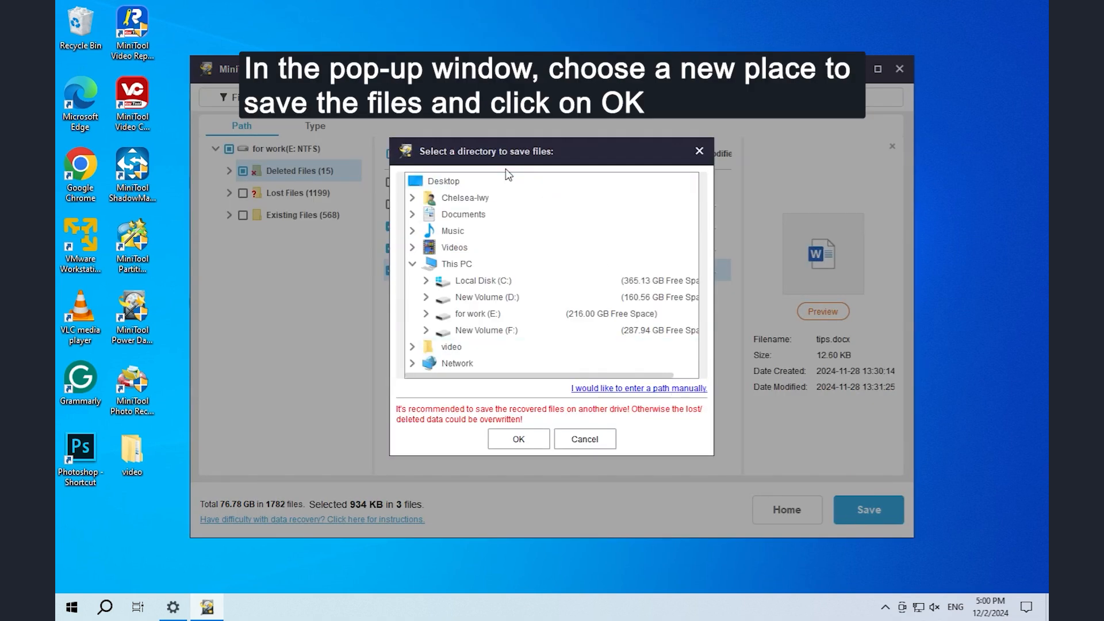
left_click(442, 181)
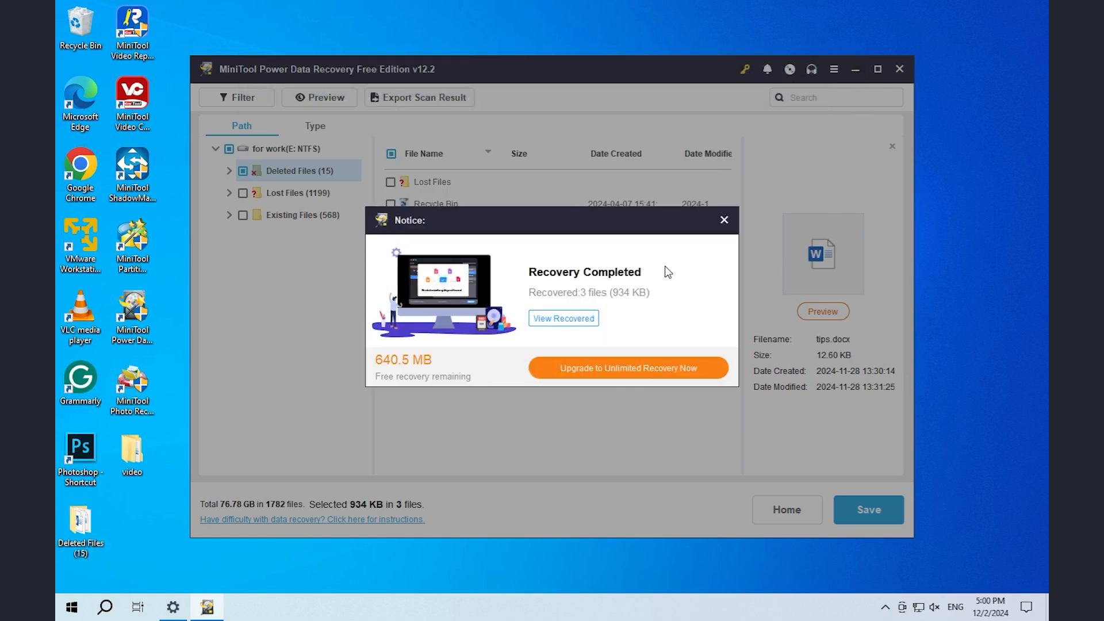
Dismiss the recovery notice and exit without keeping the scan result
left_click(723, 221)
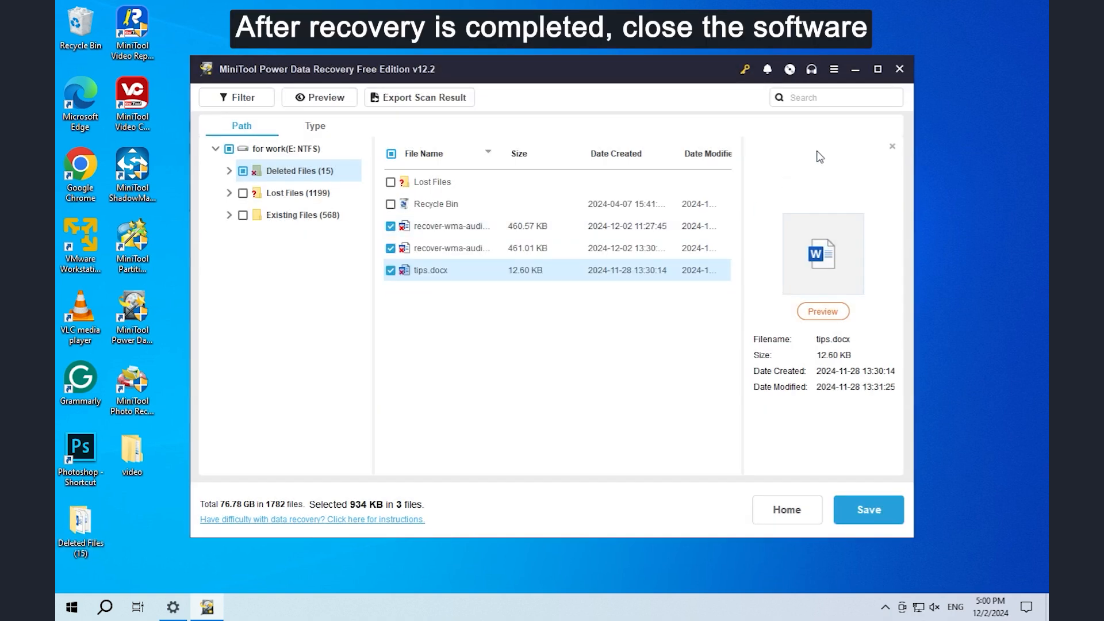
left_click(899, 69)
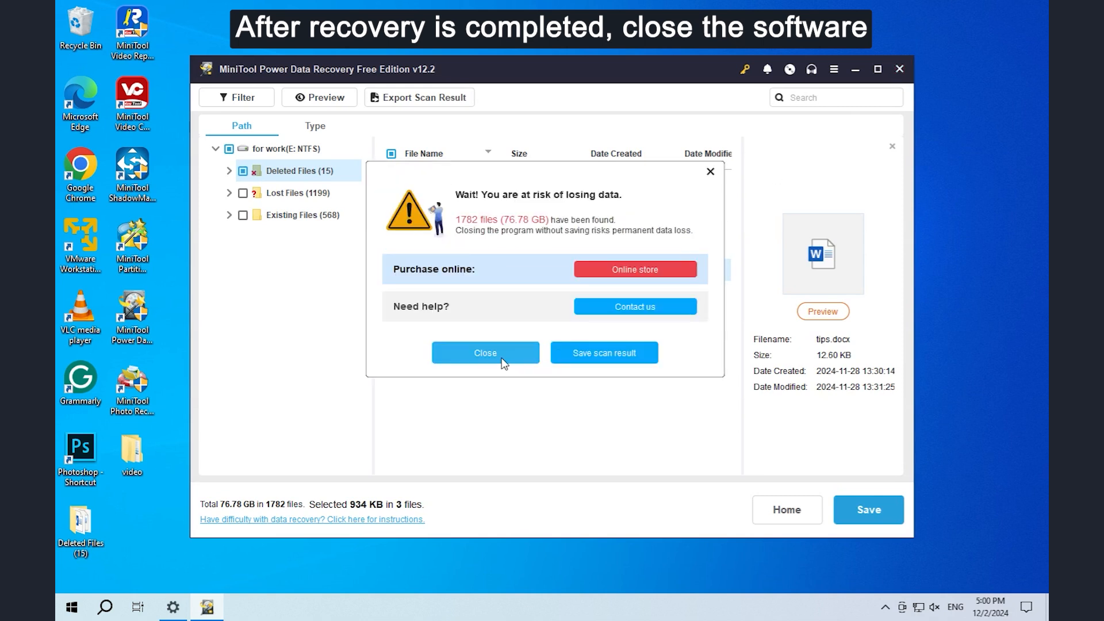
left_click(484, 353)
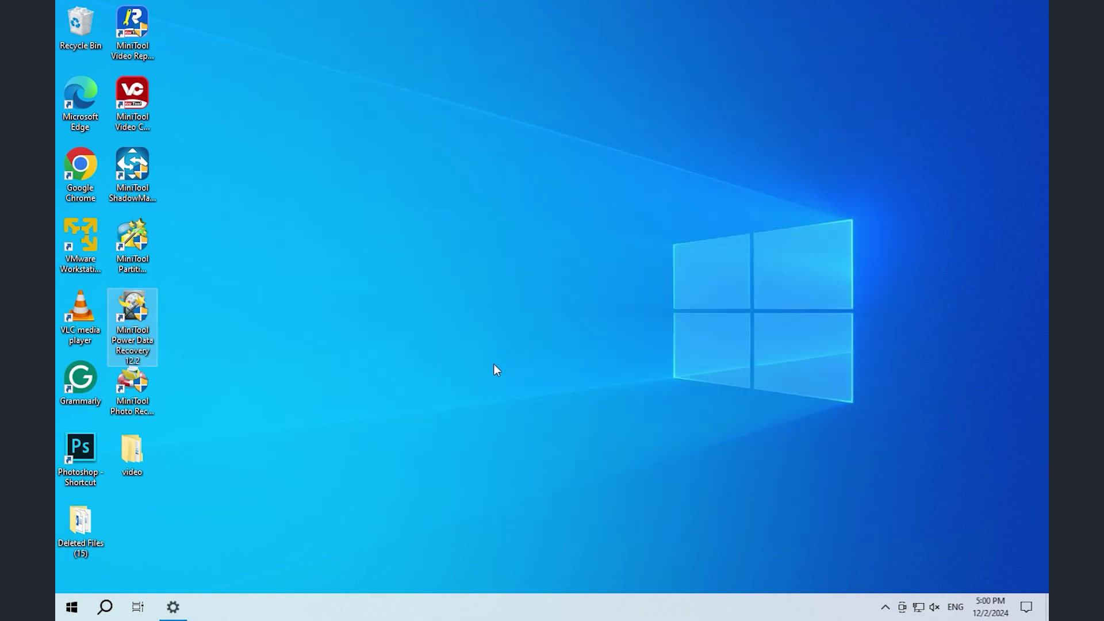